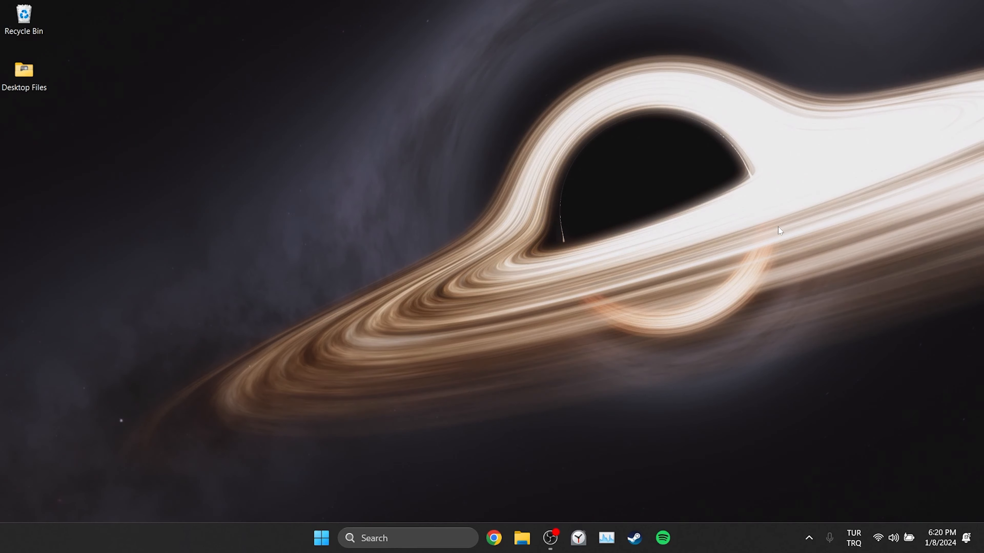
- Launch Chrome from the taskbar and go to its Settings page
left_click(494, 538)
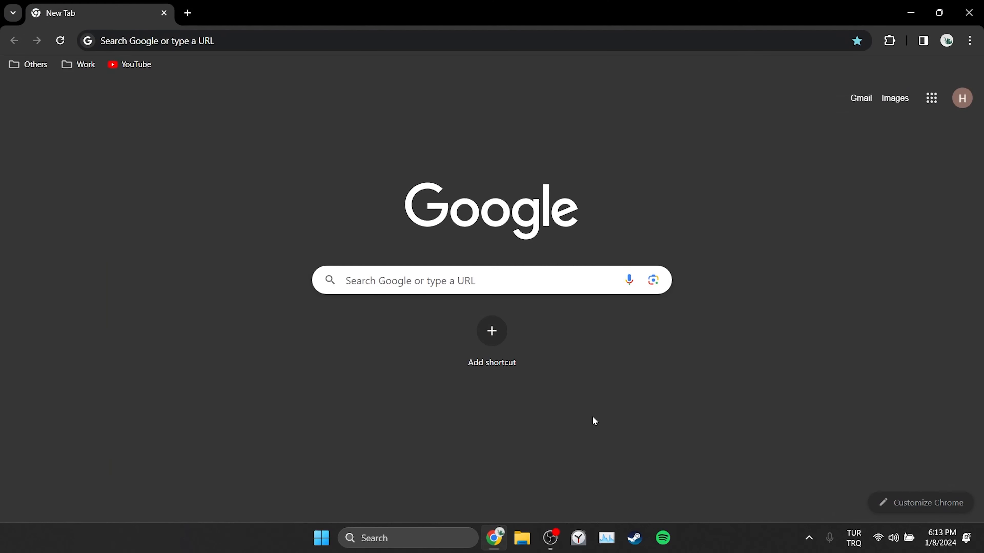
left_click(969, 41)
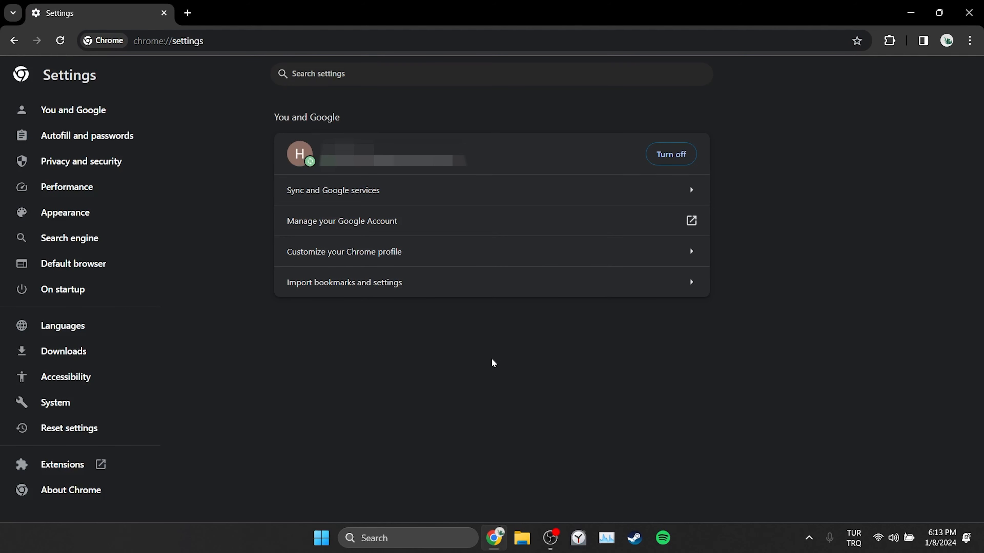
- In Privacy and security site data, find 'facebook' and delete facebook.com's stored data and permissions
left_click(80, 161)
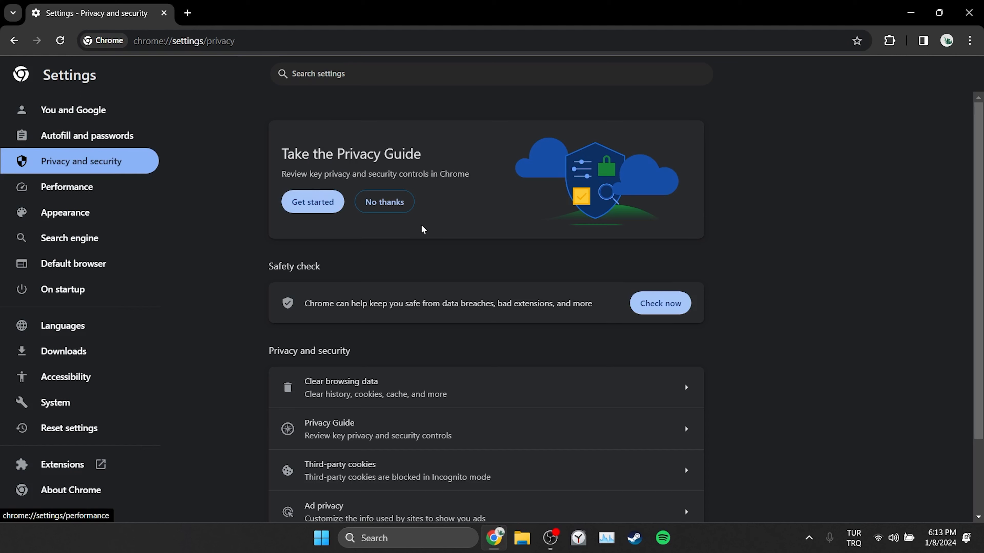
scroll("down", 3)
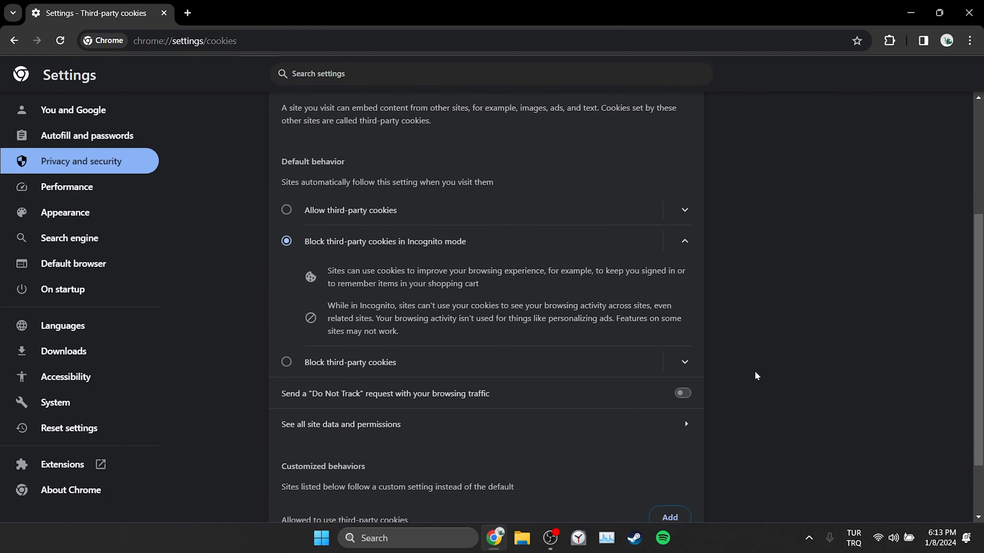
mouse_move(338, 430)
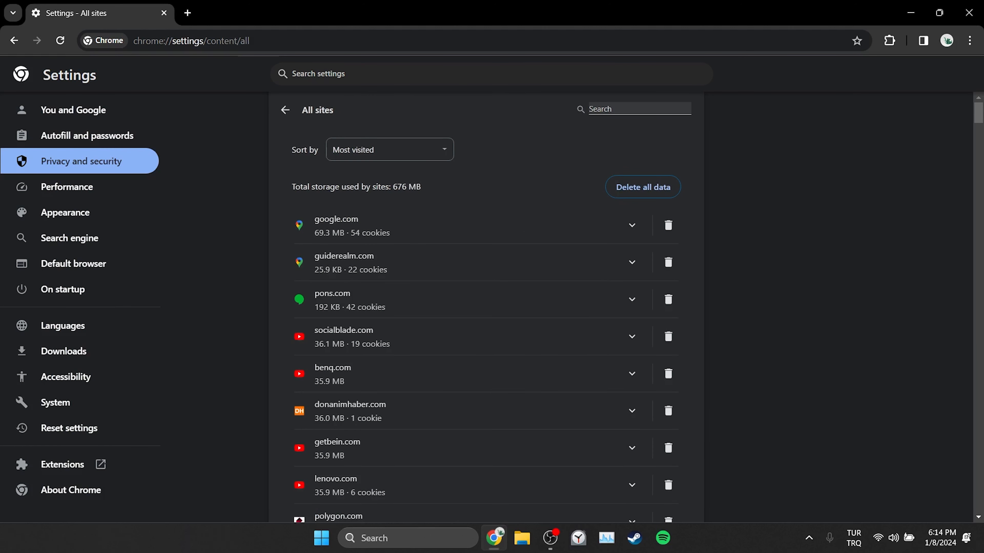
type("facebook")
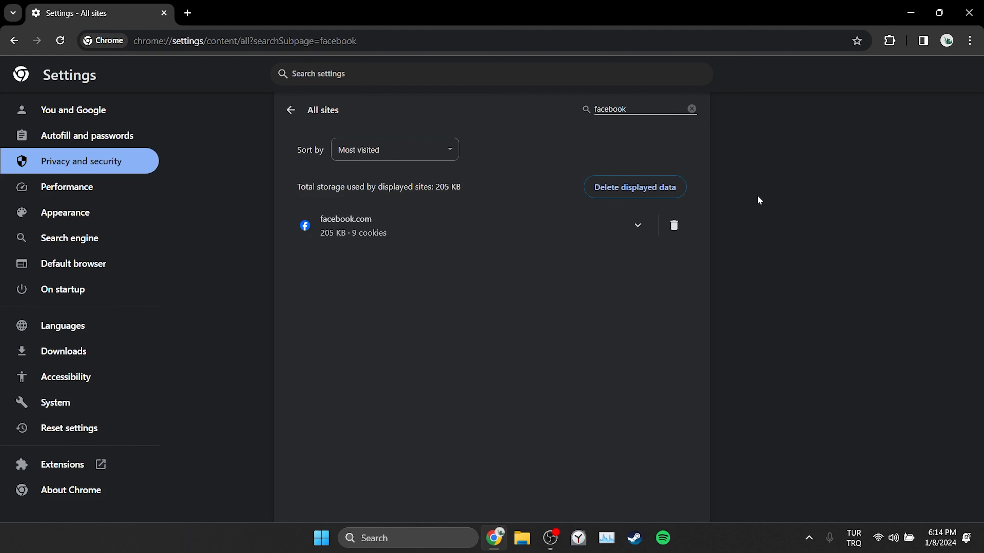
left_click(674, 226)
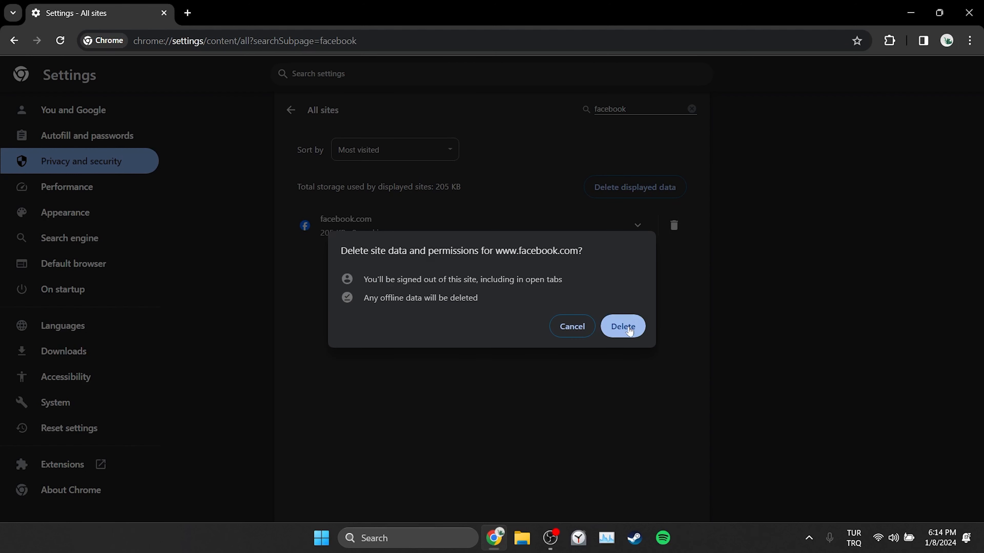
left_click(622, 326)
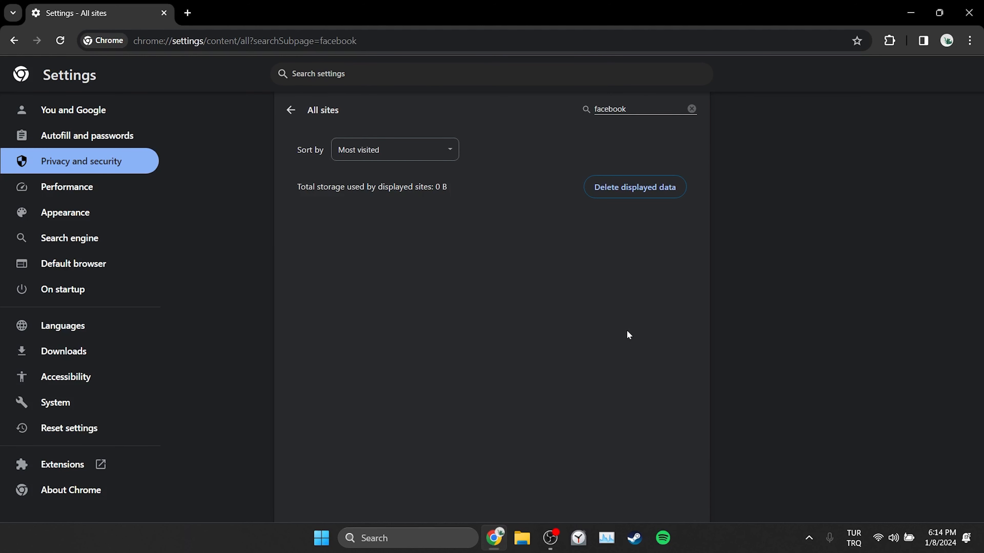
mouse_move(256, 225)
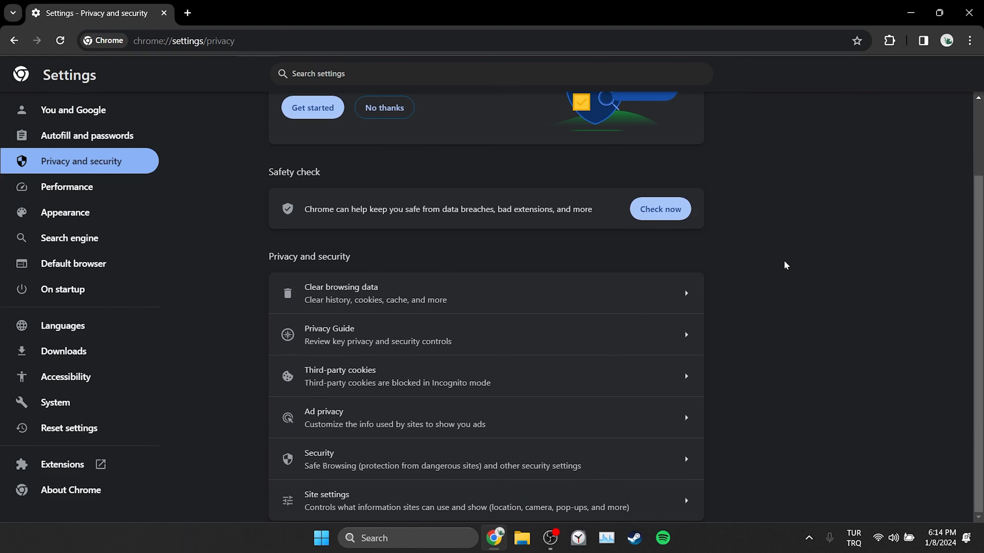
mouse_move(384, 504)
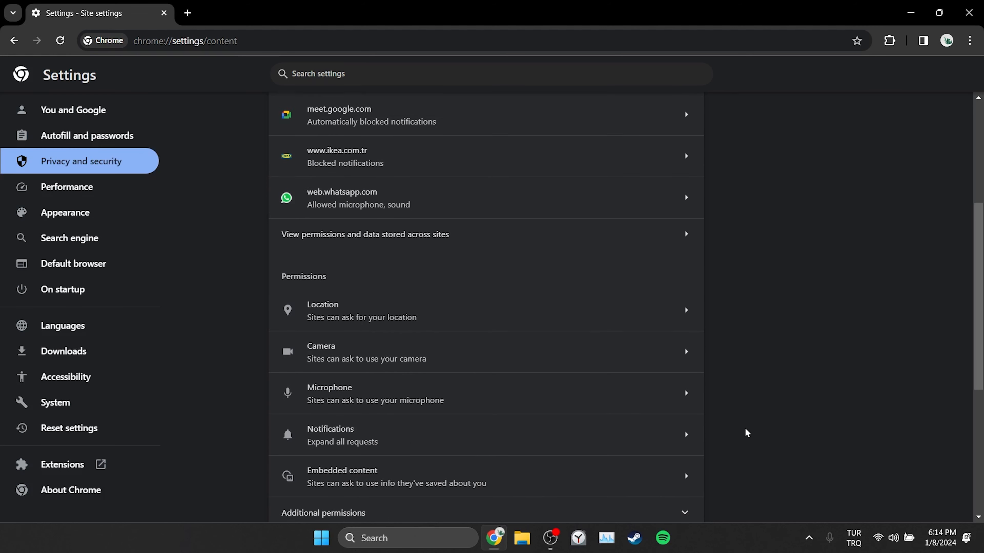
scroll("down", 3)
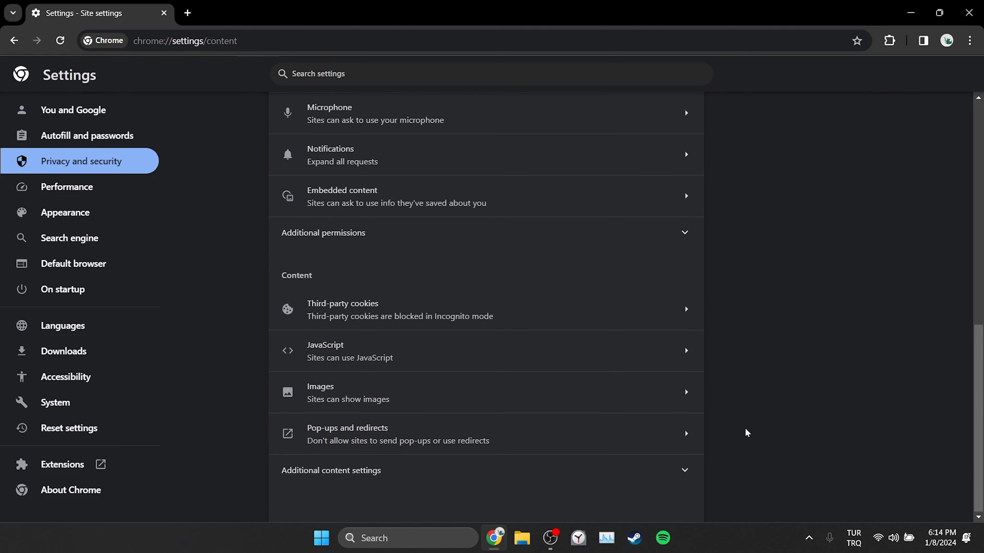
left_click(439, 392)
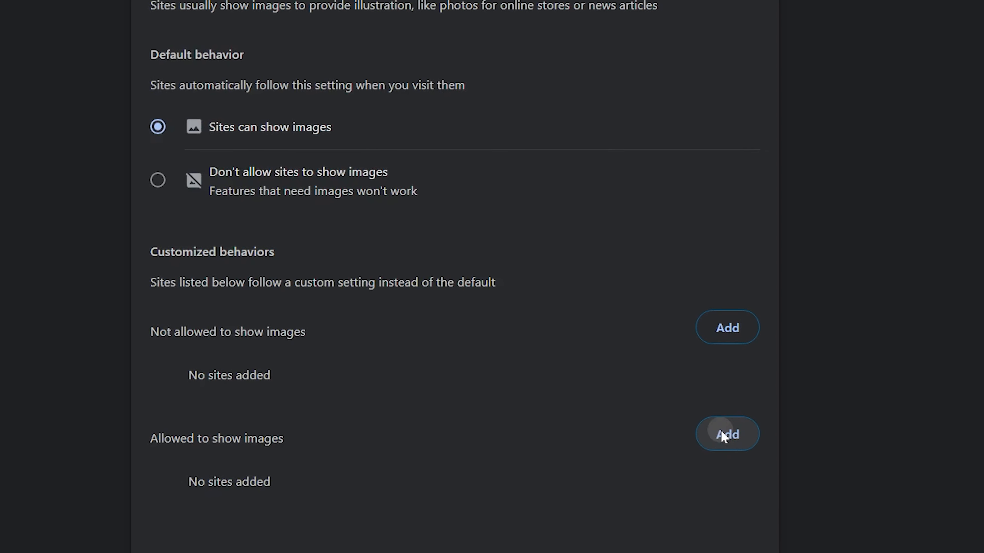
left_click(727, 434)
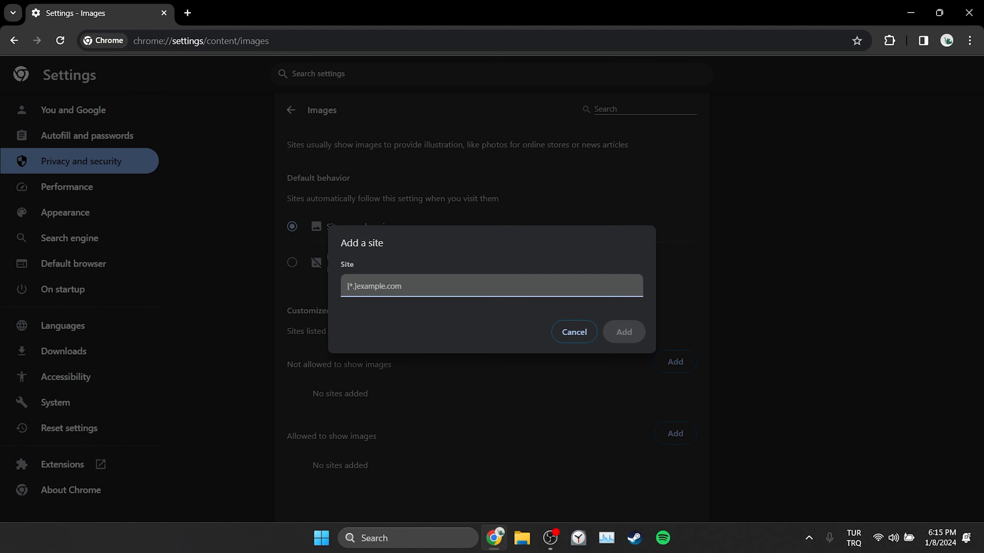
type("www.facebook")
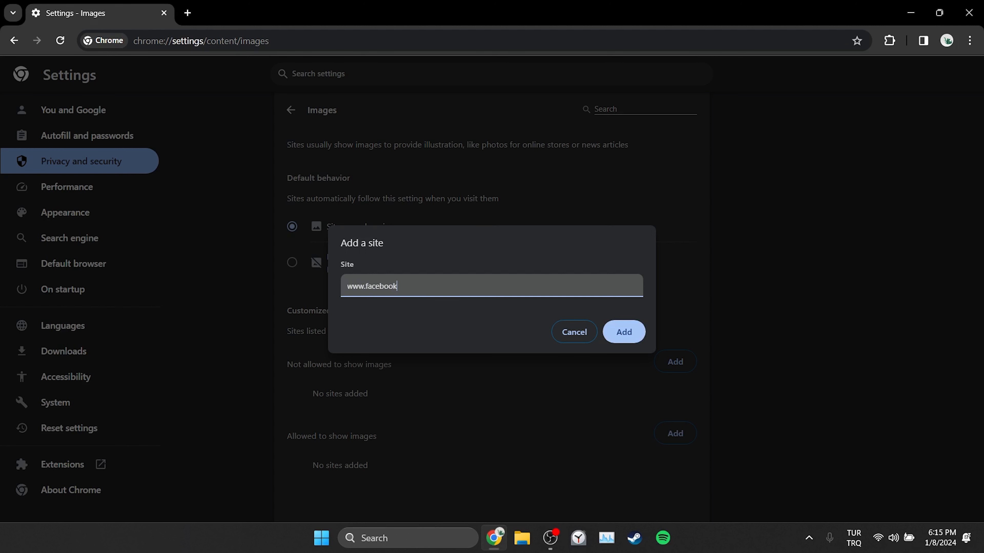
type(".com")
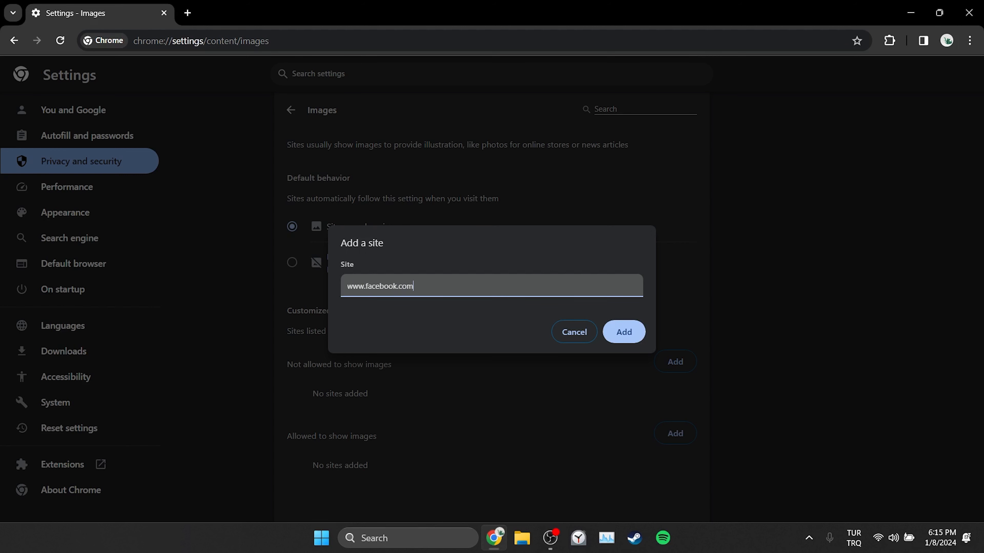
left_click(621, 332)
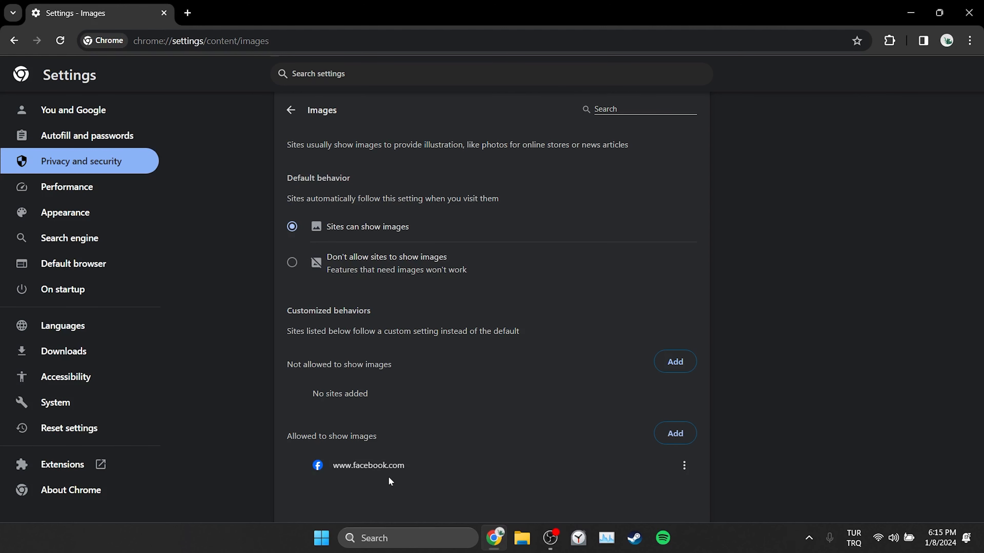
- Update Chrome to version 120.0.6099.131 via About Chrome and relaunch it
left_click(71, 490)
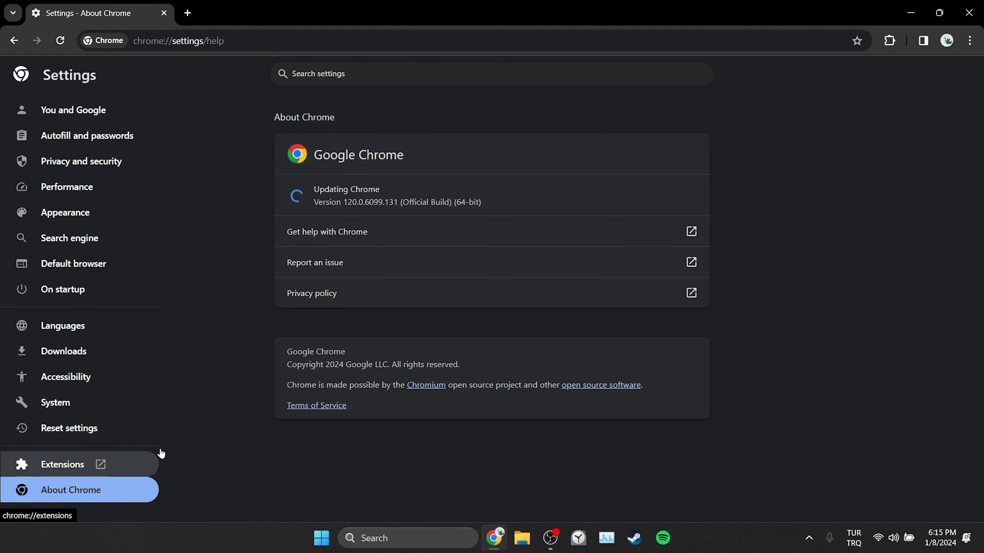
mouse_move(420, 188)
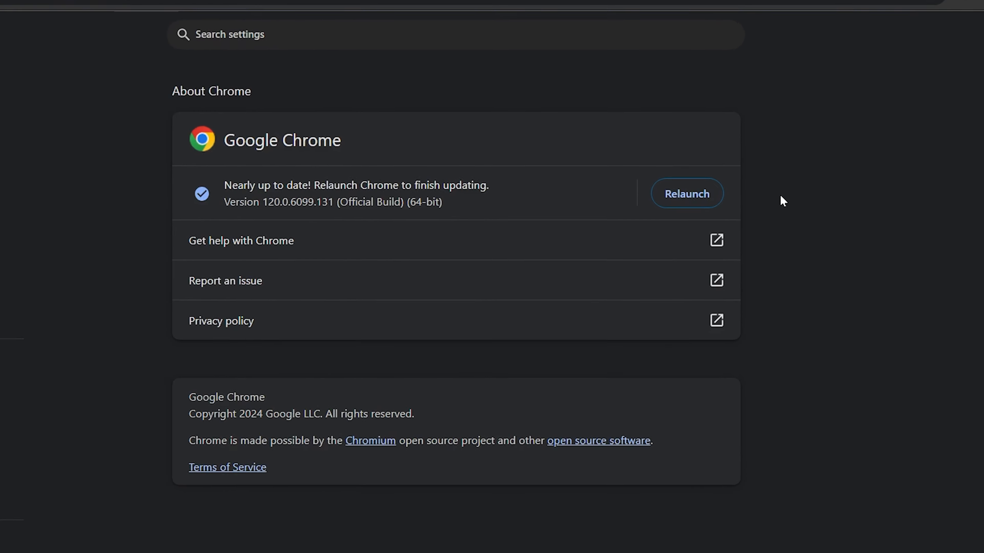
left_click(686, 194)
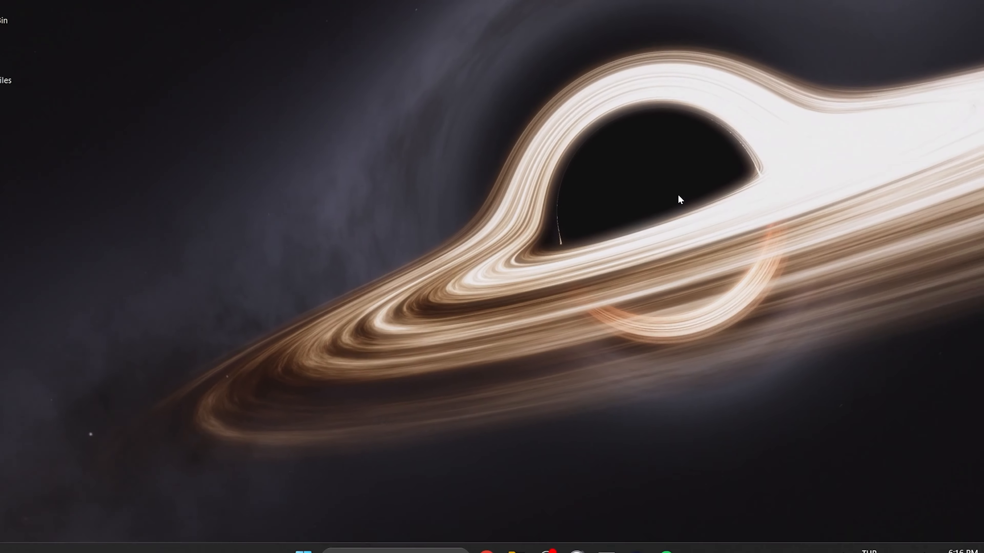
left_click(494, 538)
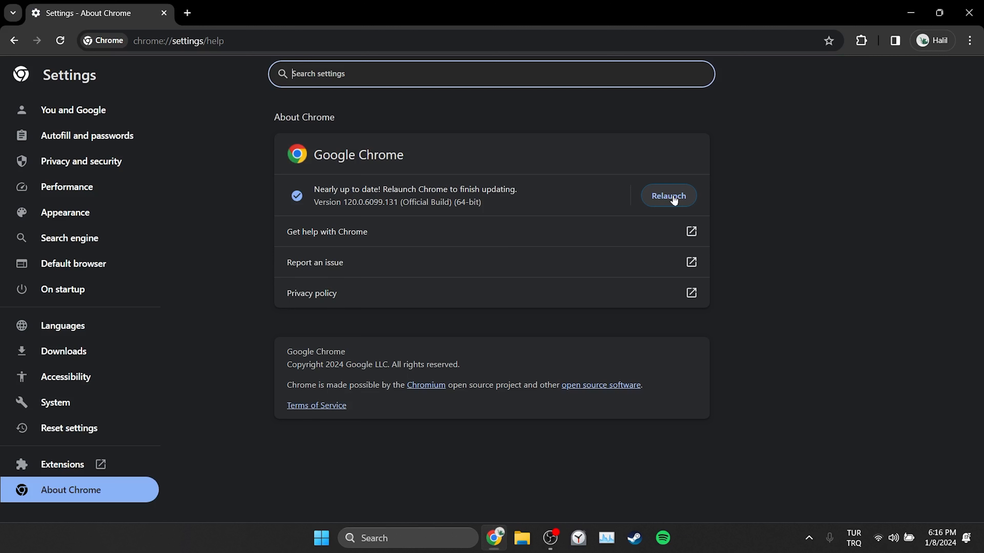
mouse_move(725, 199)
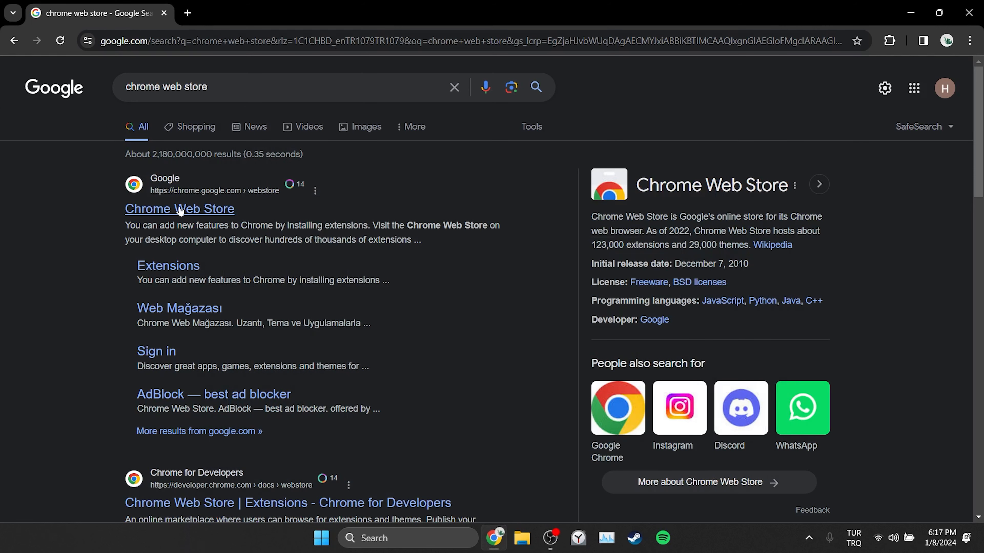
- Find 'vpn' in the Chrome Web Store, install Hola VPN and view its panel showing United States
left_click(178, 209)
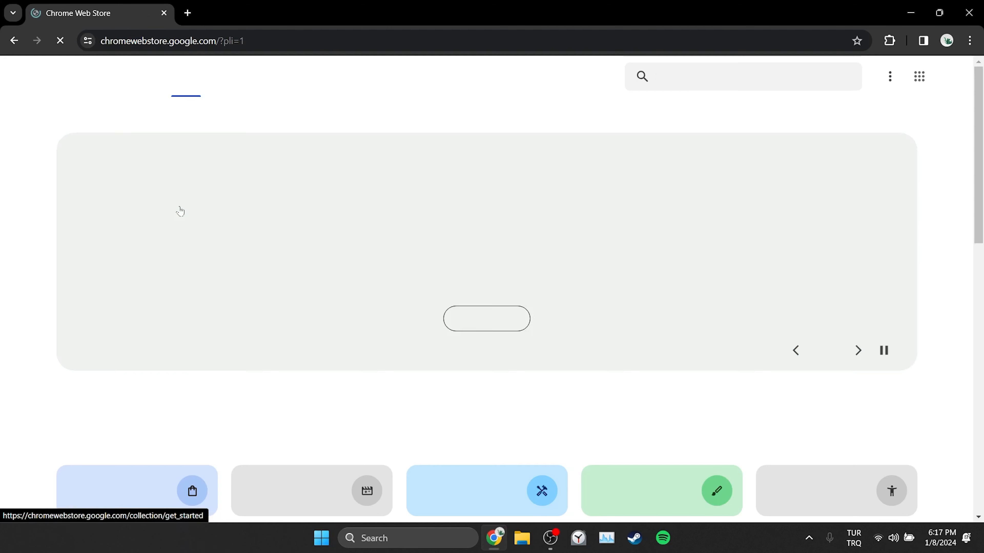
type("vpn")
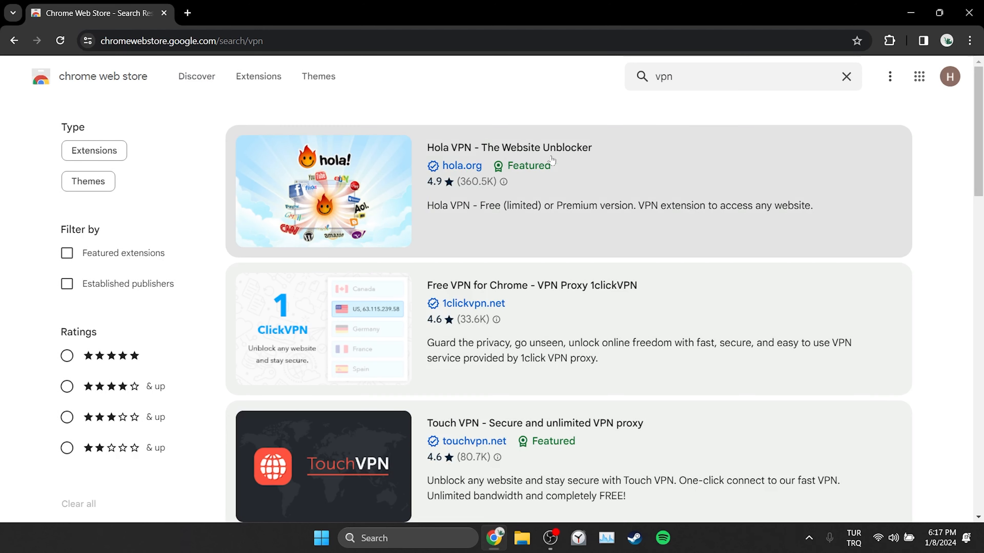
left_click(509, 147)
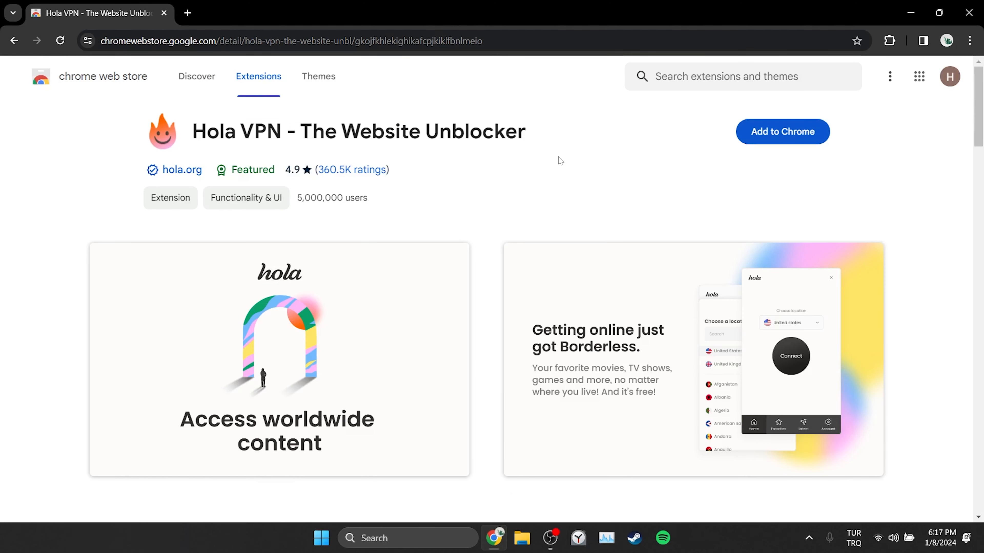
left_click(782, 131)
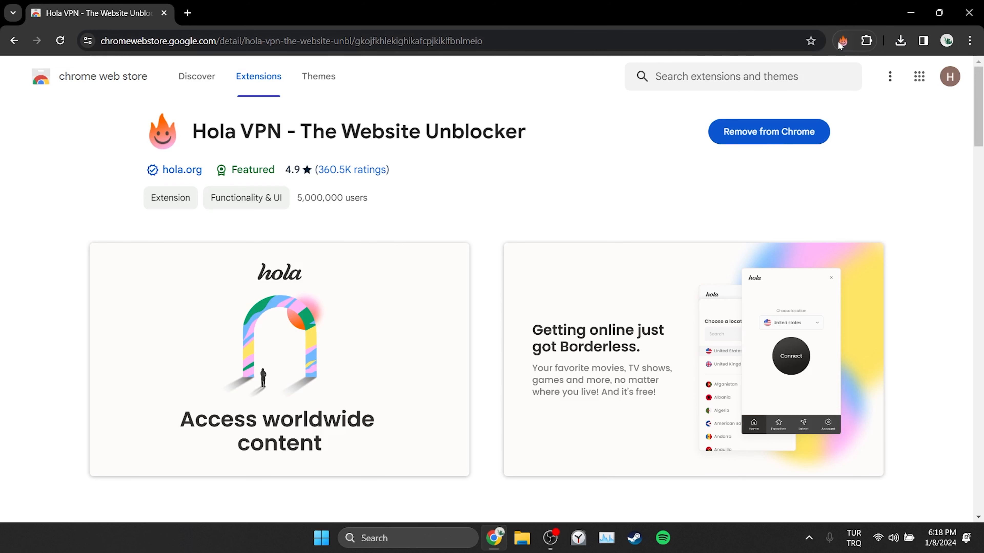
left_click(841, 40)
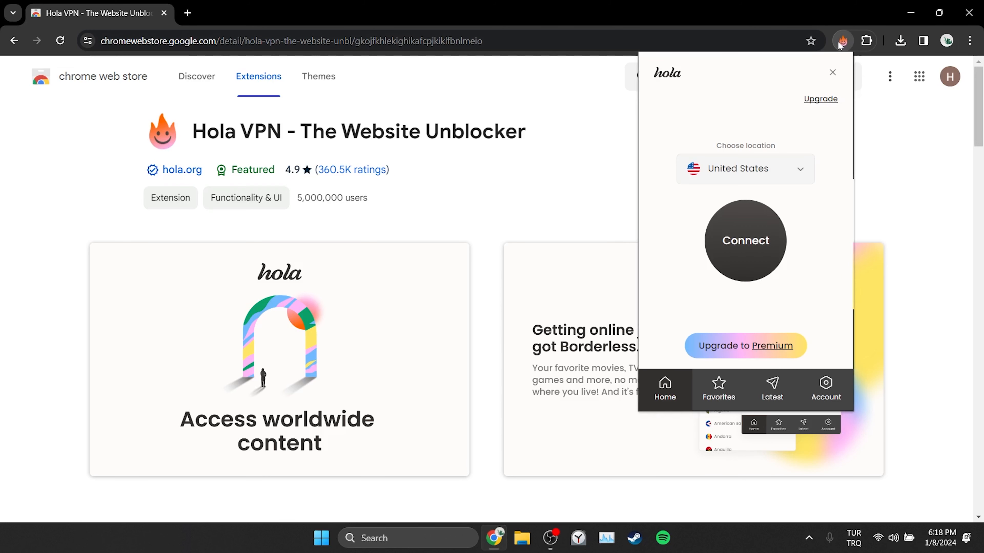
left_click(745, 240)
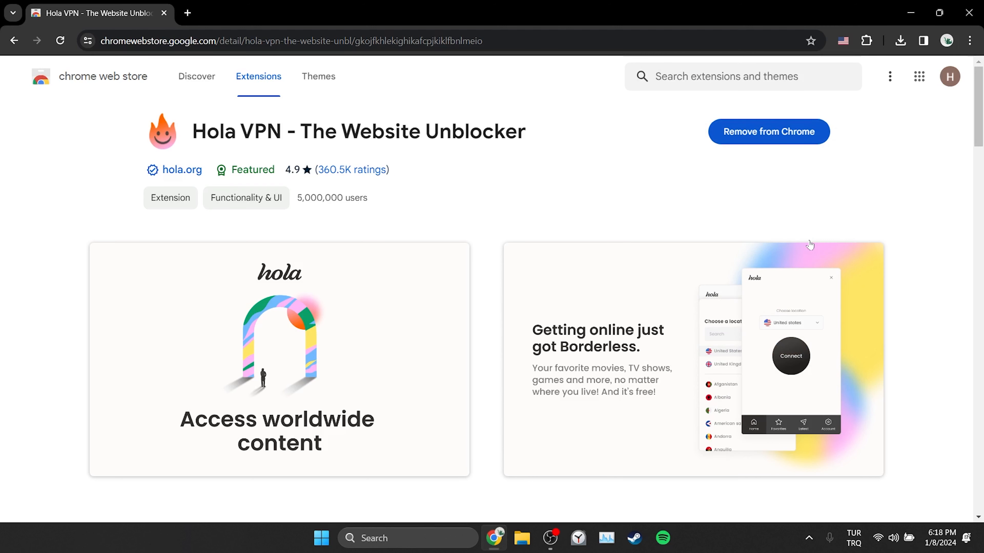
mouse_move(843, 40)
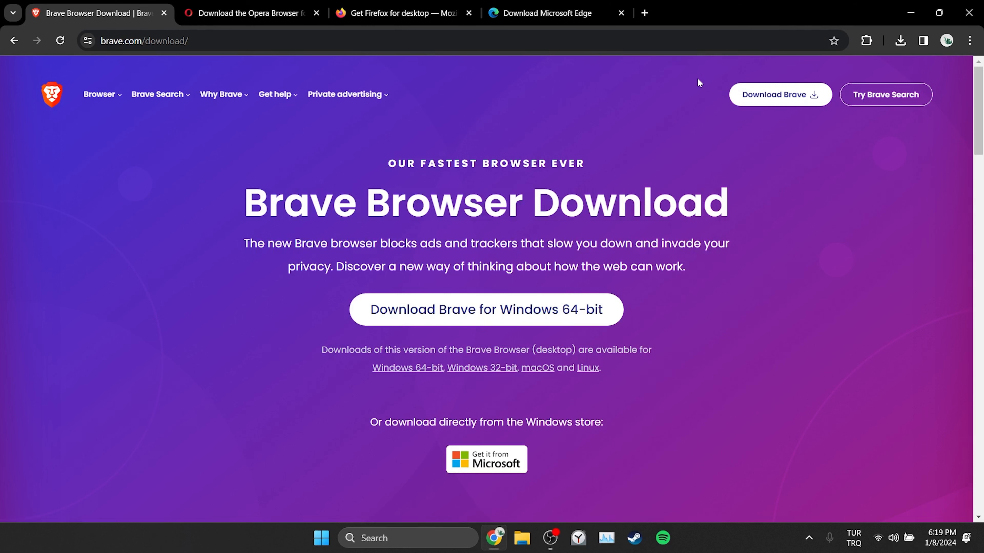
- Switch through the Opera and Firefox download tabs to view them
left_click(248, 13)
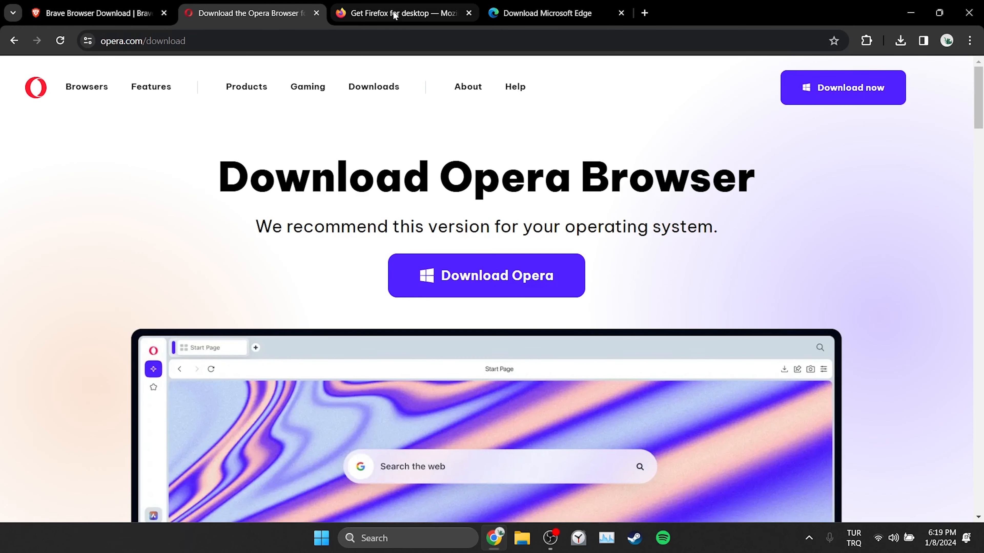
left_click(550, 12)
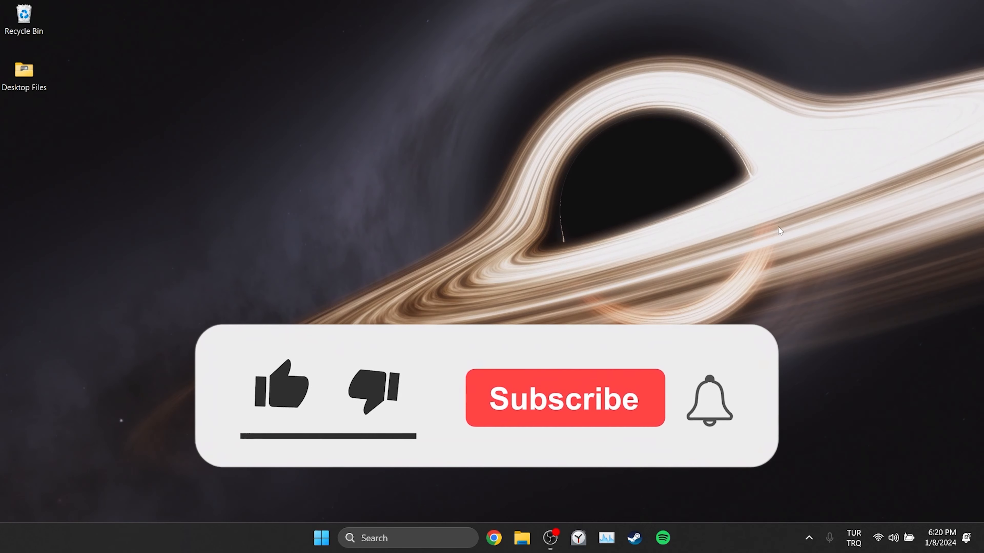
left_click(563, 398)
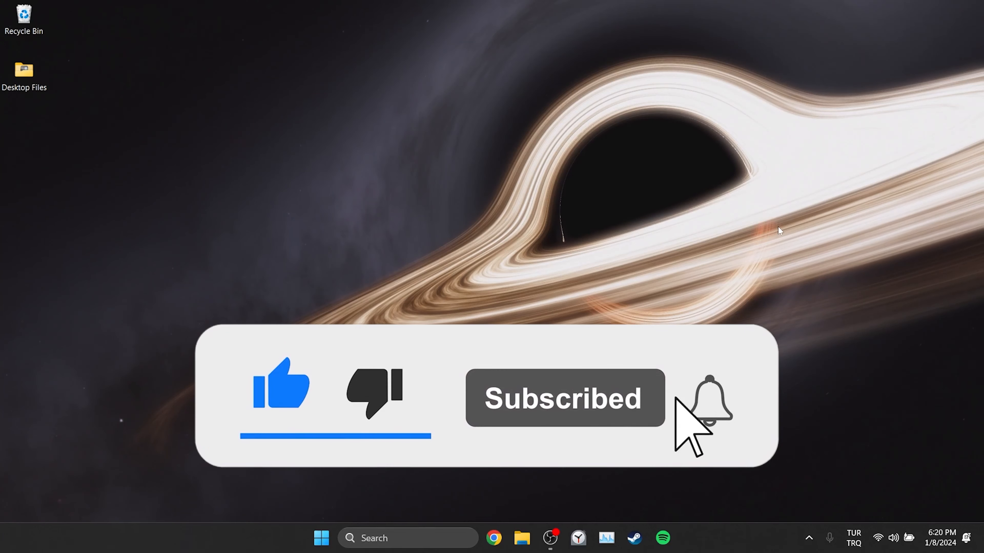